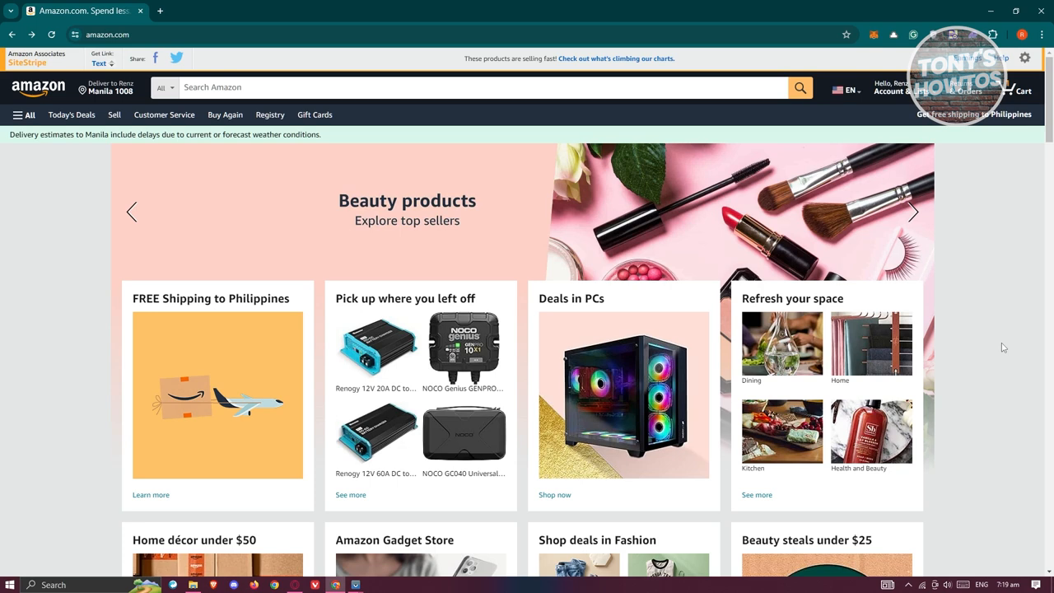
- Bring up the Account & Lists dropdown menu from the Amazon homepage header
{"action": "left_click", "coordinate": [912, 211]}
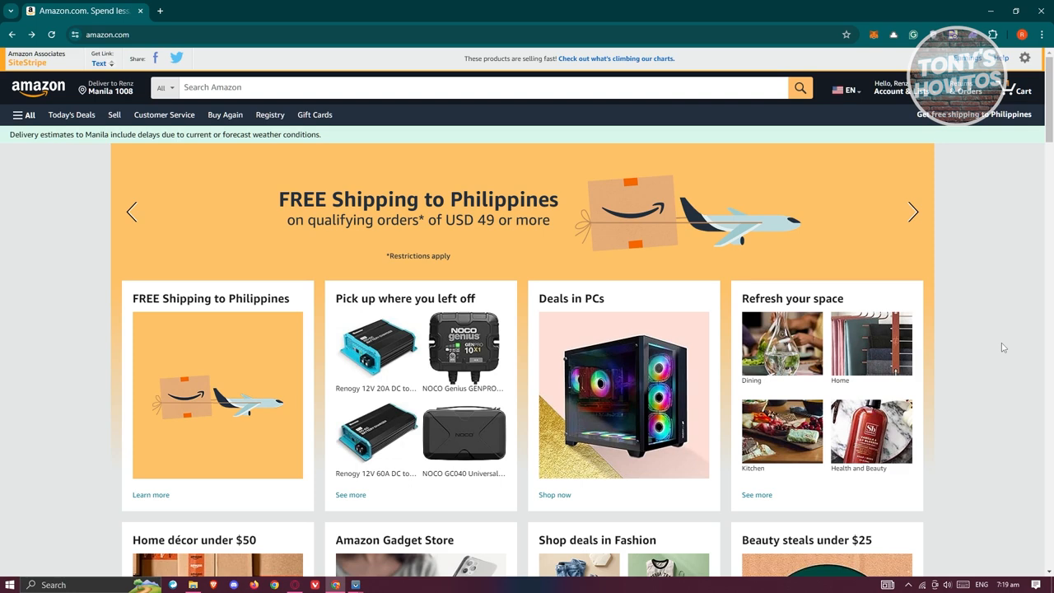
{"action": "mouse_move", "coordinate": [949, 194]}
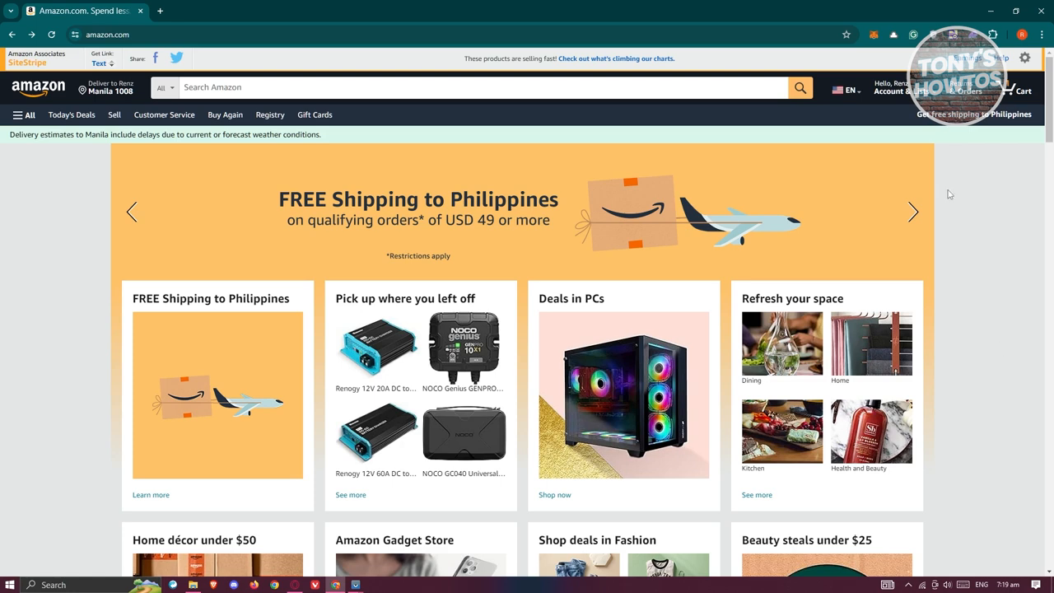
{"action": "left_click", "coordinate": [896, 90]}
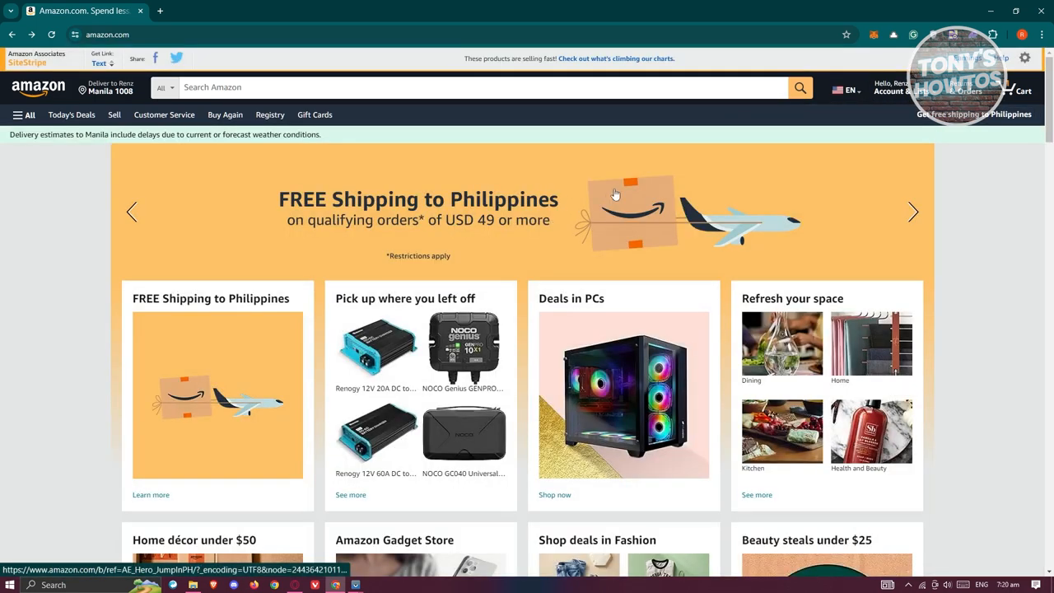
{"action": "left_click", "coordinate": [899, 94]}
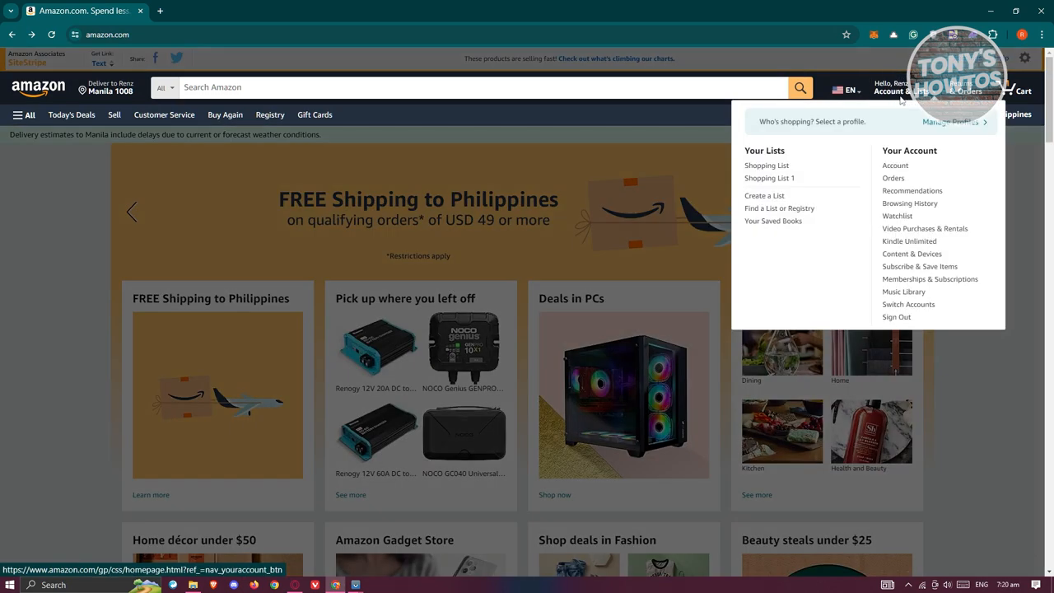
- Go to the Your Account overview and select the Prime card
{"action": "left_click", "coordinate": [897, 165]}
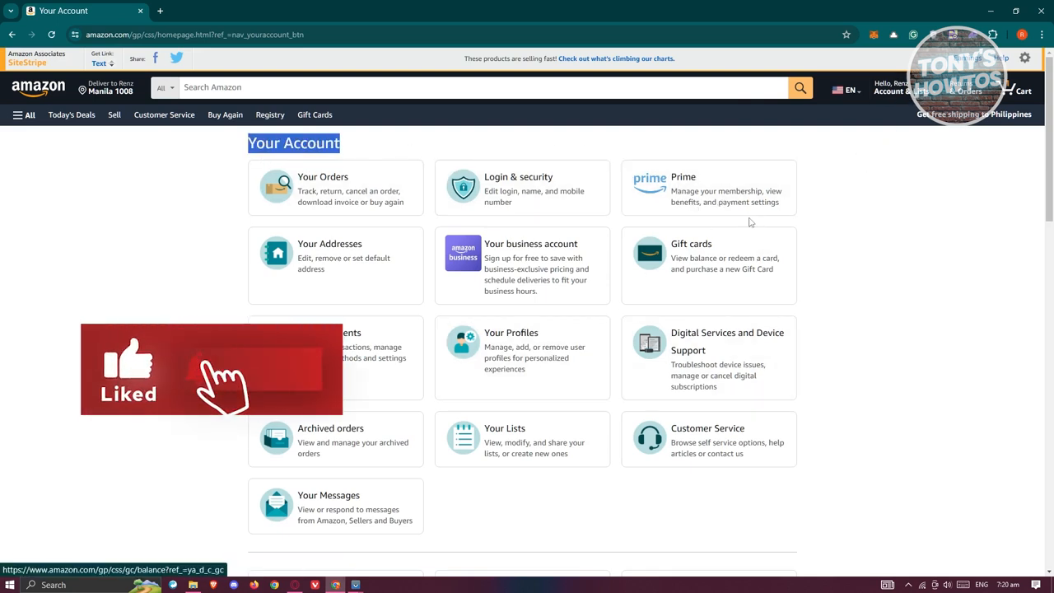
{"action": "left_click", "coordinate": [718, 198]}
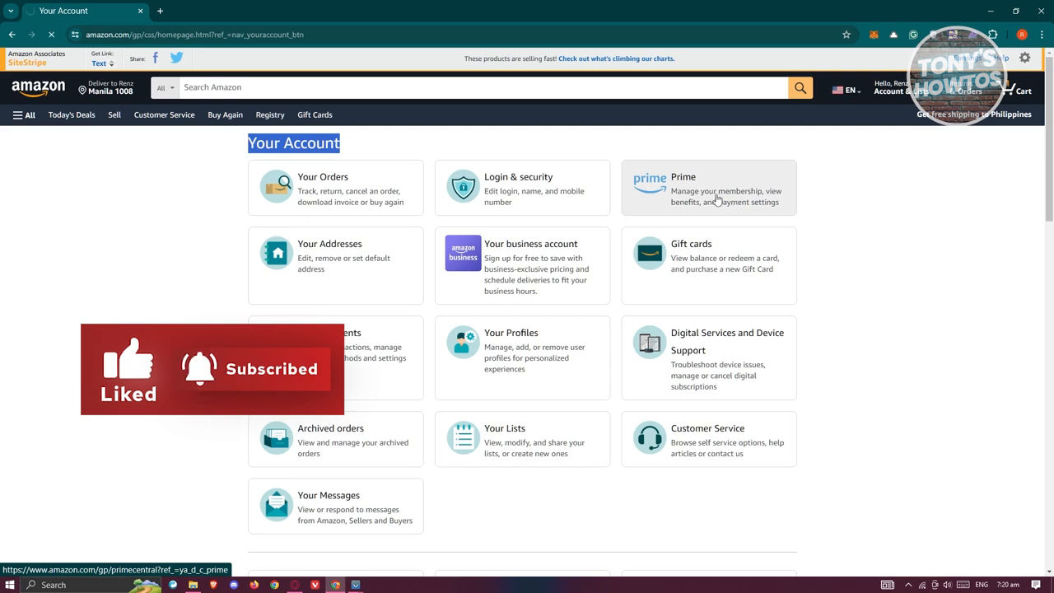
- Load the Prime membership page offering the free 30-day trial
{"action": "left_click", "coordinate": [708, 188]}
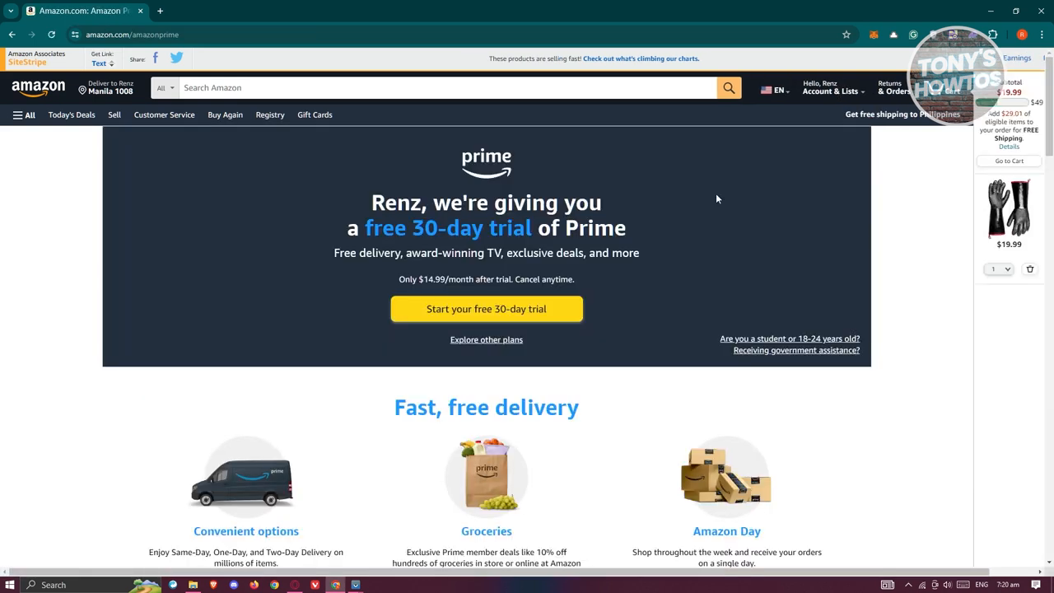
{"action": "mouse_move", "coordinate": [766, 323]}
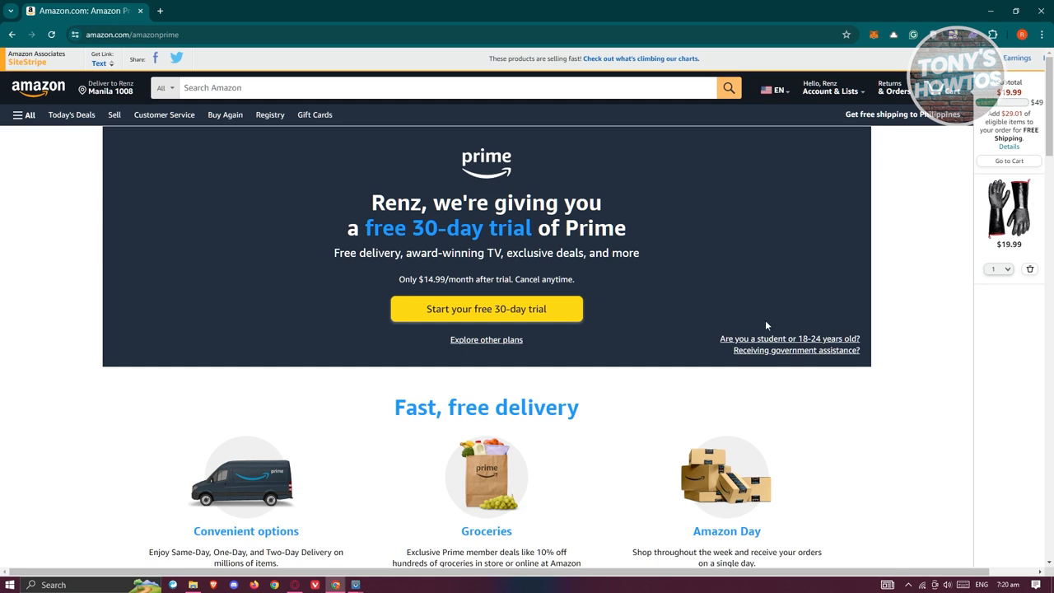
{"action": "mouse_move", "coordinate": [646, 361]}
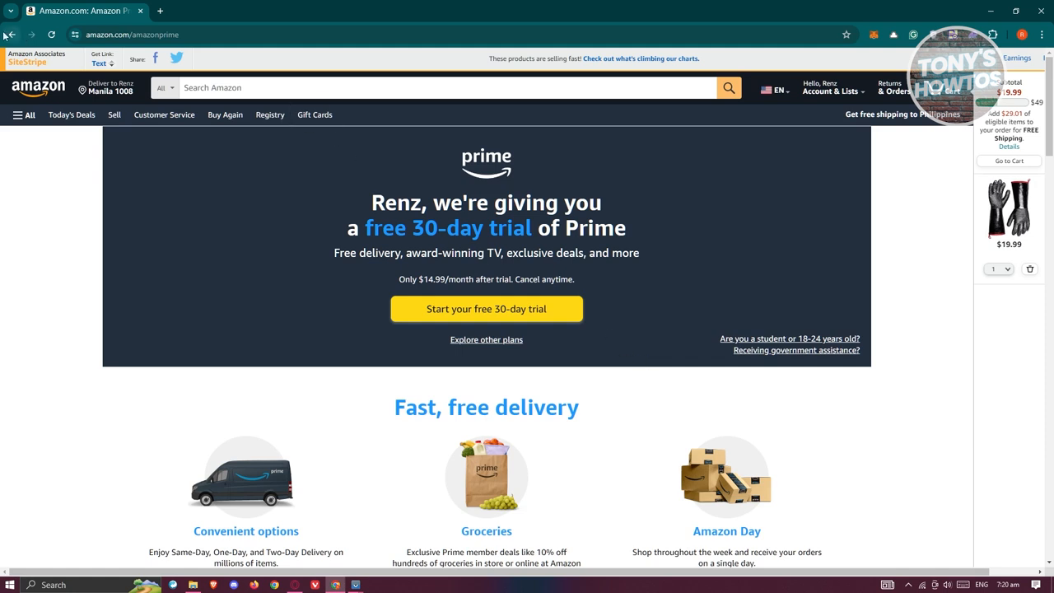
- Go back to Your Account and scroll to the Memberships and subscriptions section
{"action": "left_click", "coordinate": [826, 85]}
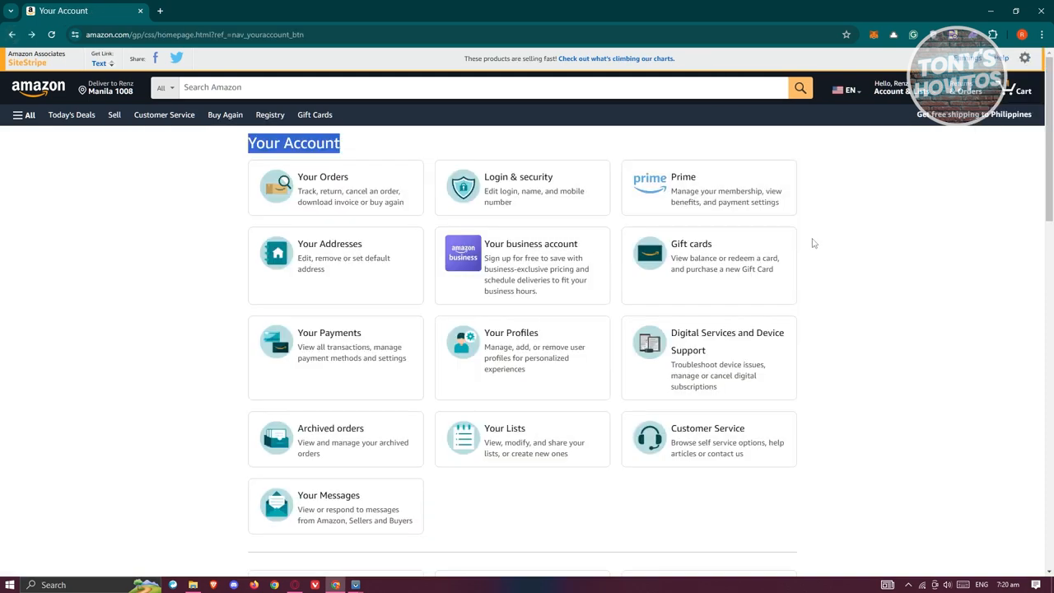
{"action": "mouse_move", "coordinate": [959, 291]}
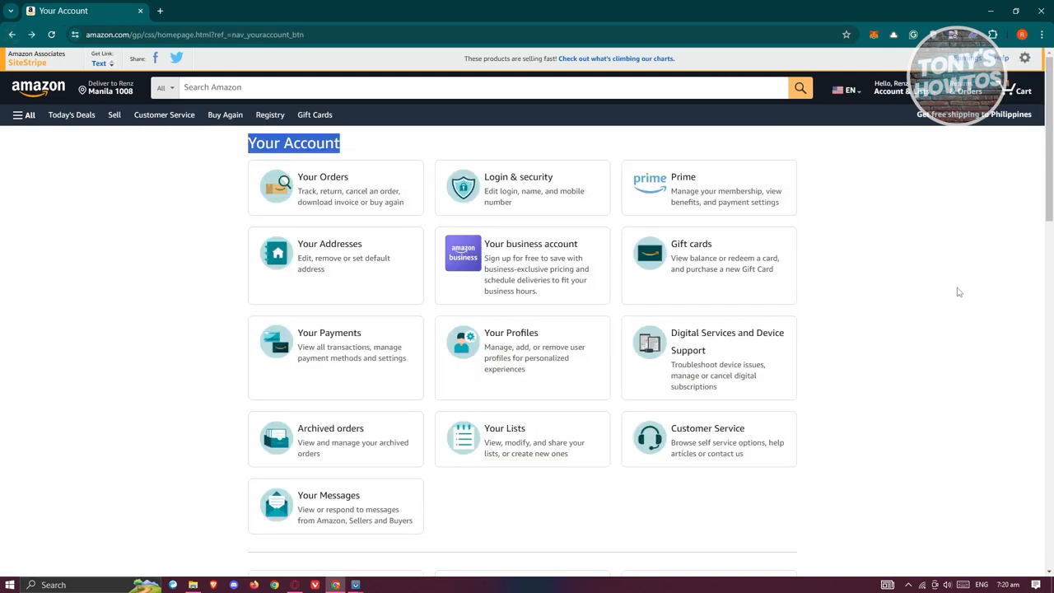
{"action": "scroll", "scroll_direction": "down", "scroll_amount": 3}
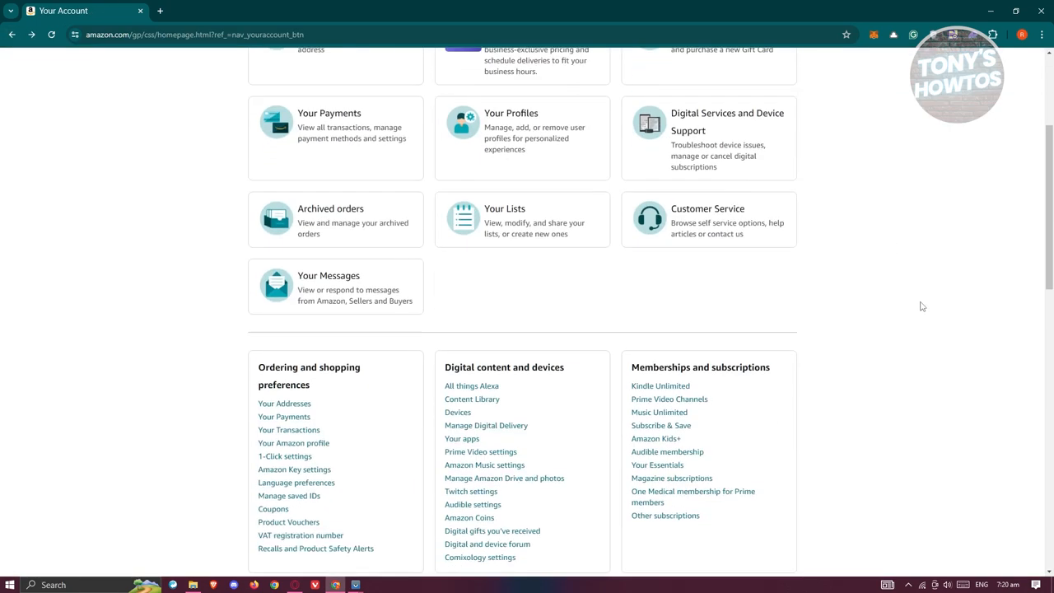
{"action": "scroll", "scroll_direction": "down", "scroll_amount": 3}
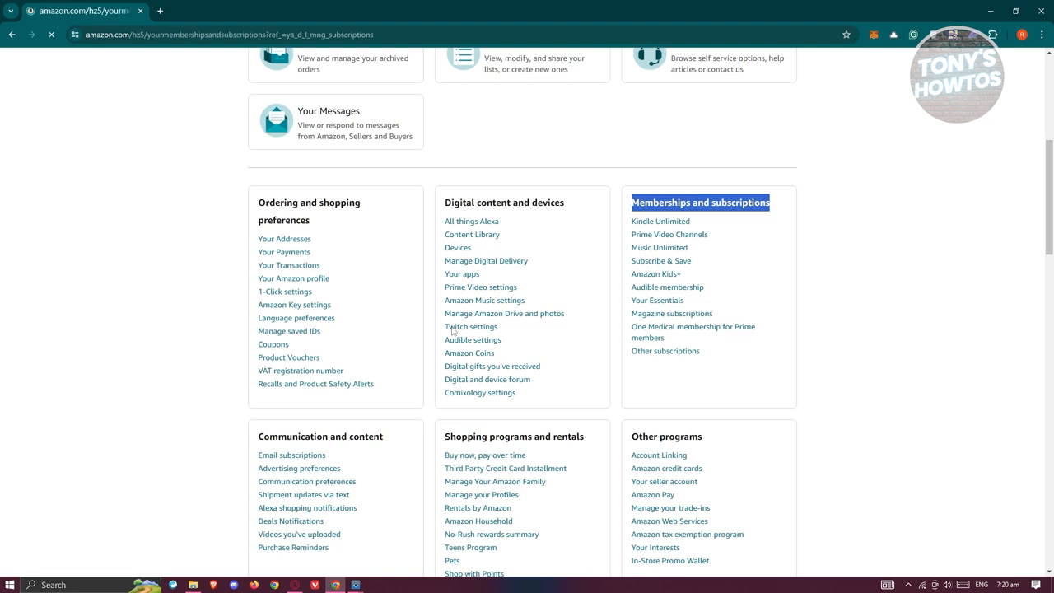
- Load Your Memberships & Subscriptions, which reports no current subscriptions found
{"action": "left_click", "coordinate": [700, 201]}
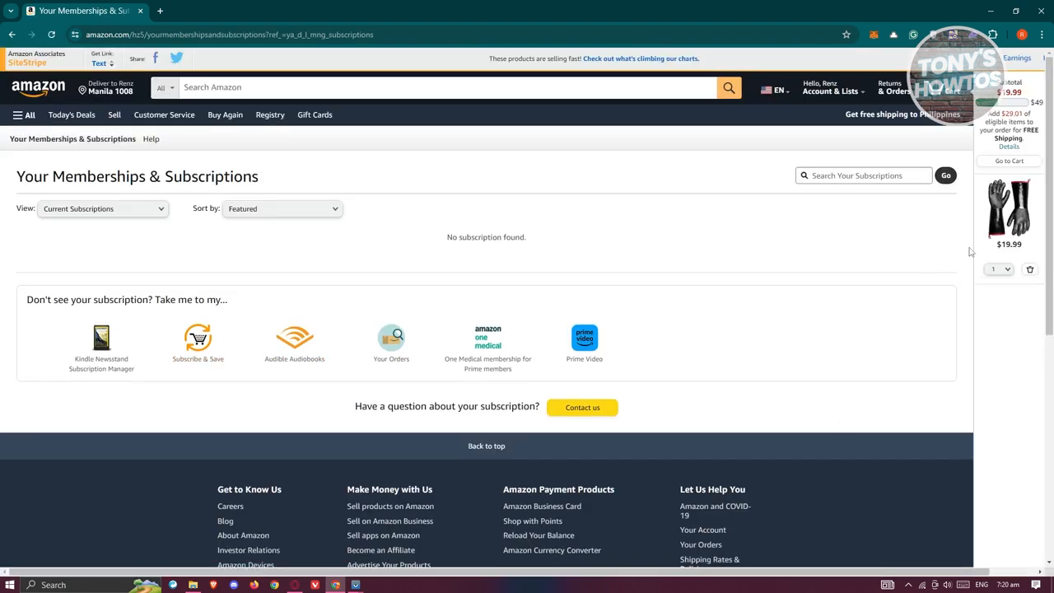
{"action": "mouse_move", "coordinate": [982, 257]}
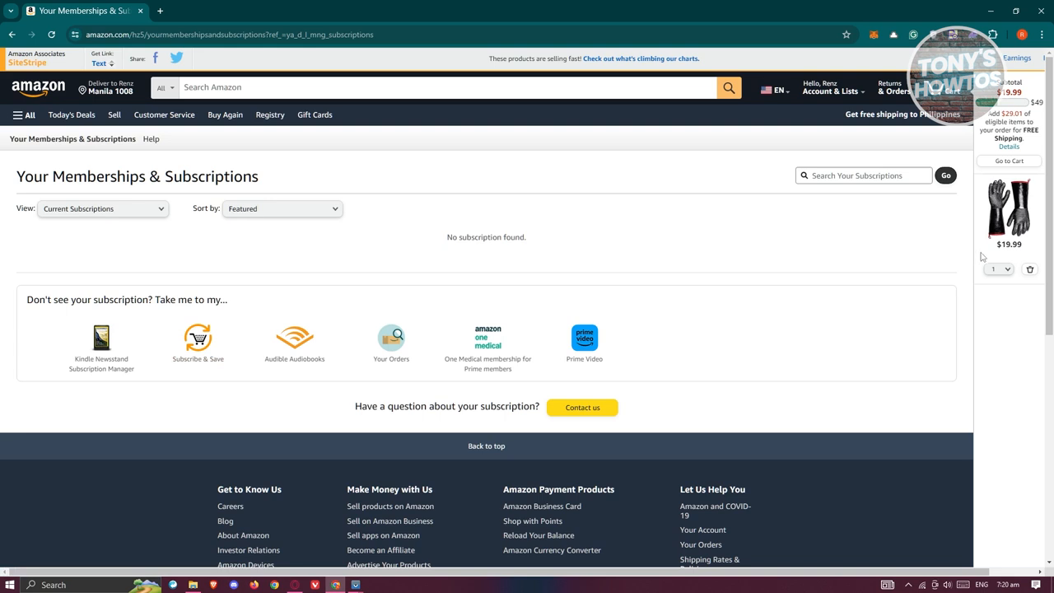
{"action": "mouse_move", "coordinate": [81, 267]}
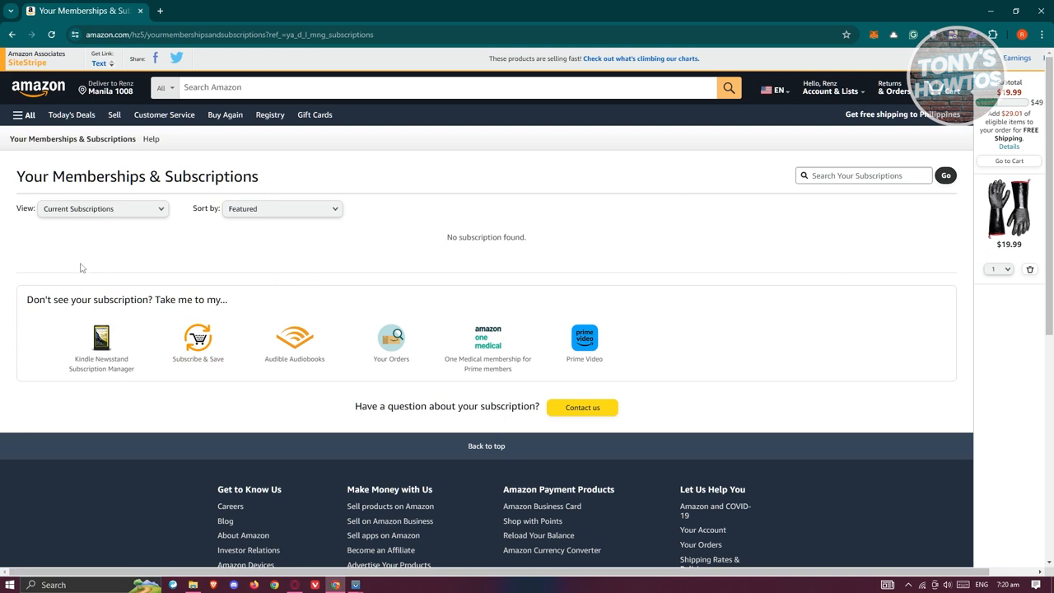
{"action": "mouse_move", "coordinate": [906, 273]}
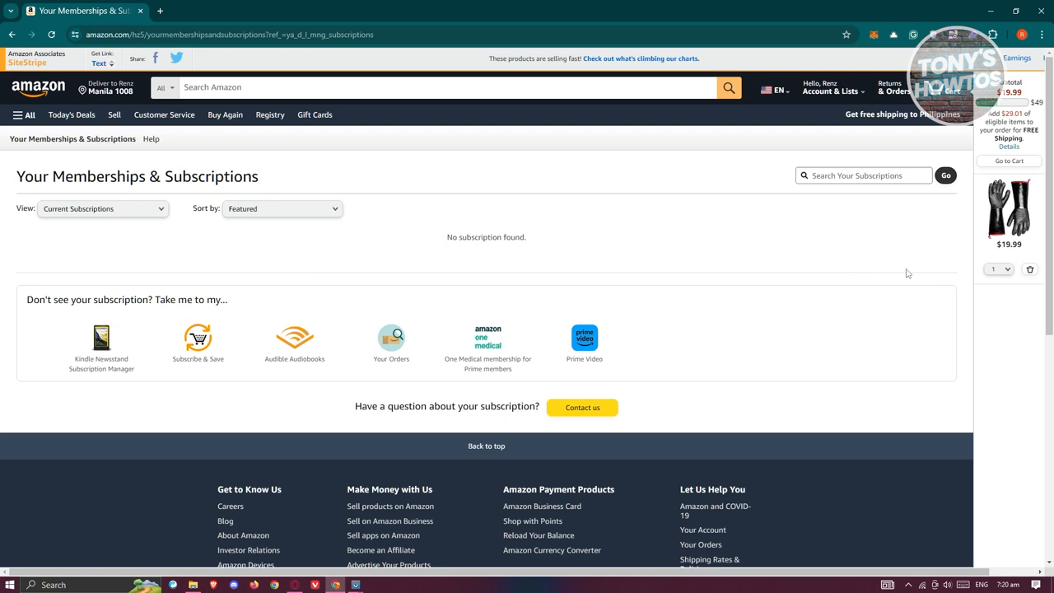
{"action": "mouse_move", "coordinate": [880, 279]}
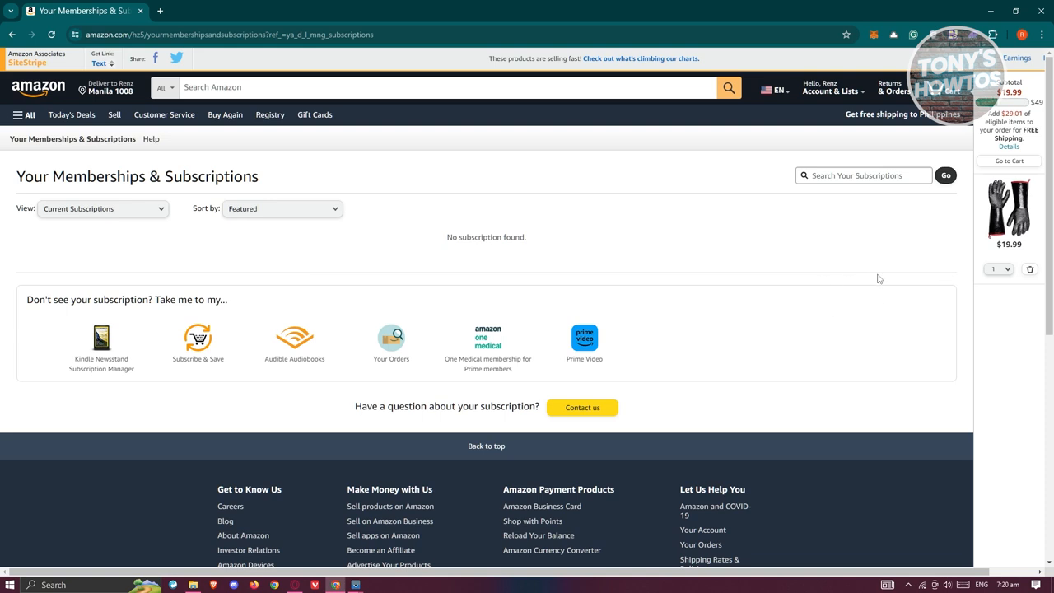
{"action": "mouse_move", "coordinate": [893, 272]}
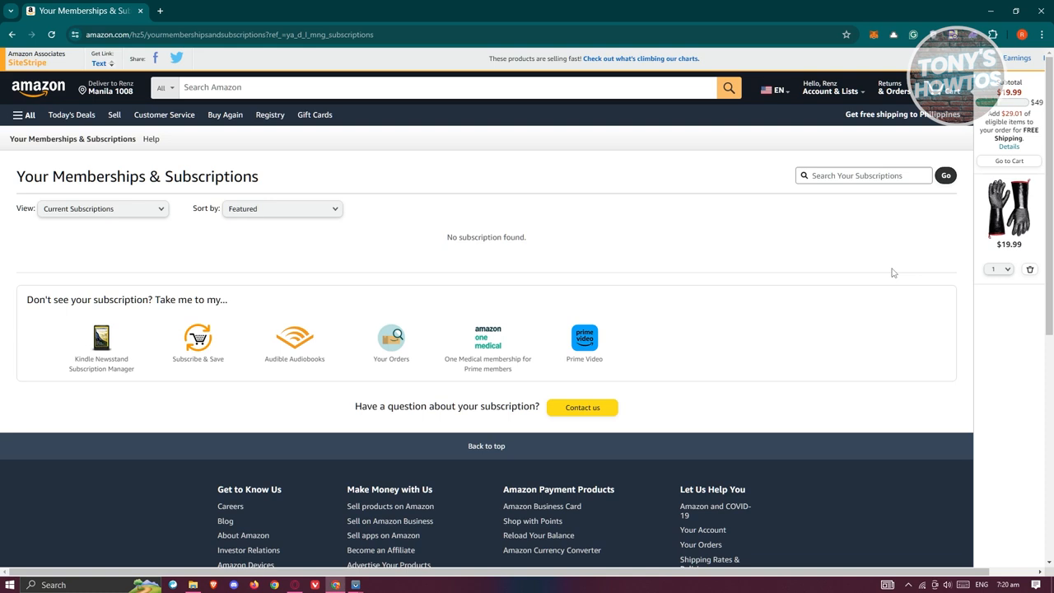
{"action": "left_click", "coordinate": [198, 340]}
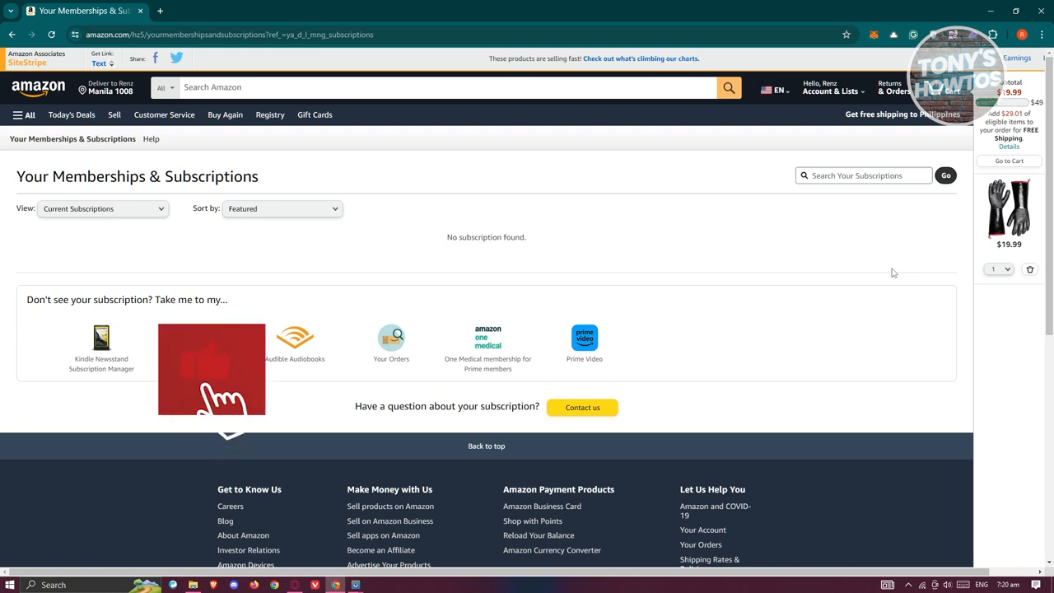